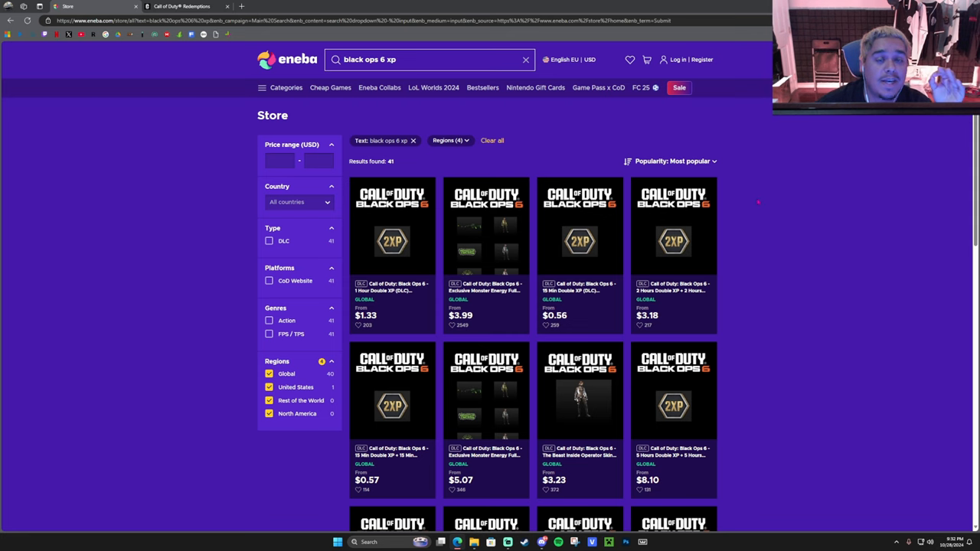
pyautogui.moveTo(673, 230)
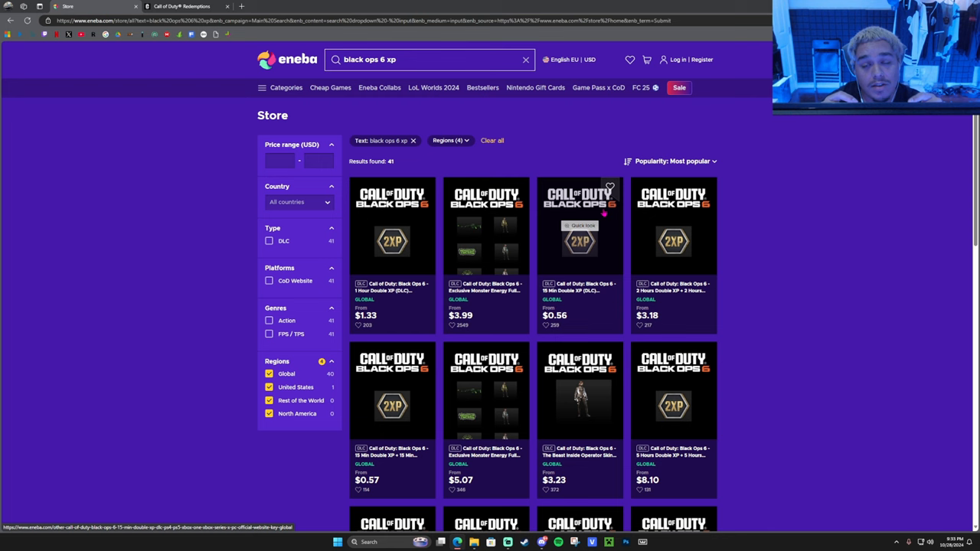
# Scroll down the reordered Black Ops 6 double XP results.
pyautogui.scroll(-3)
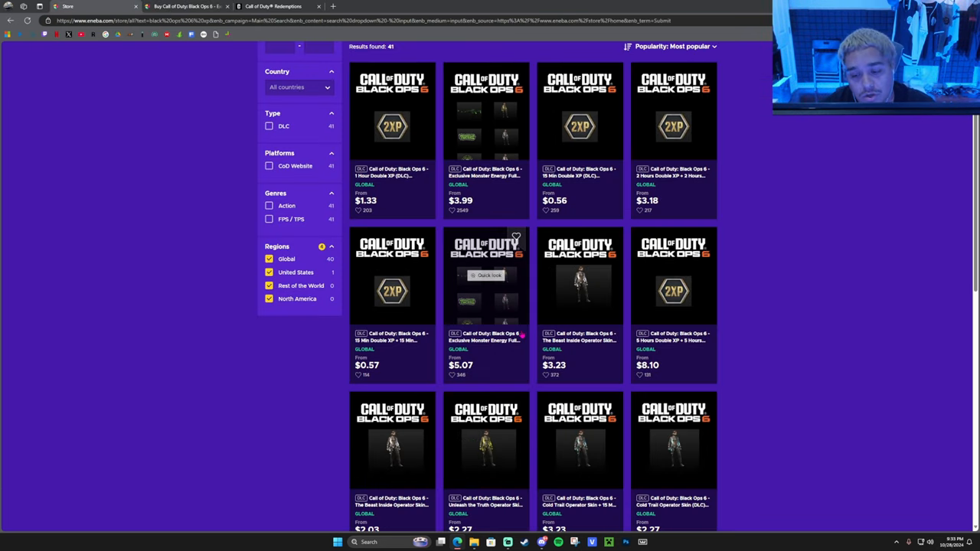
# Switch to the Call of Duty redemption page and focus its code input box.
pyautogui.scroll(-3)
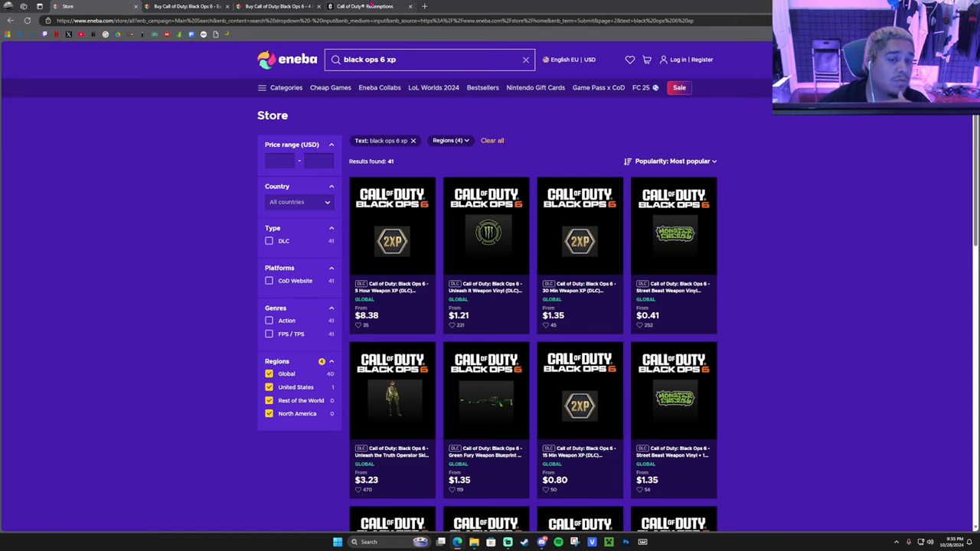
pyautogui.click(364, 6)
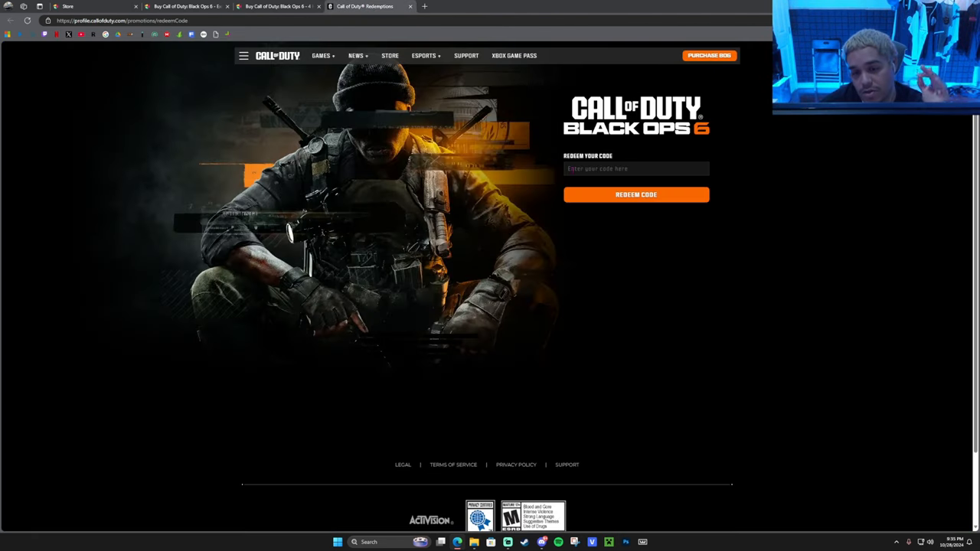
pyautogui.click(636, 169)
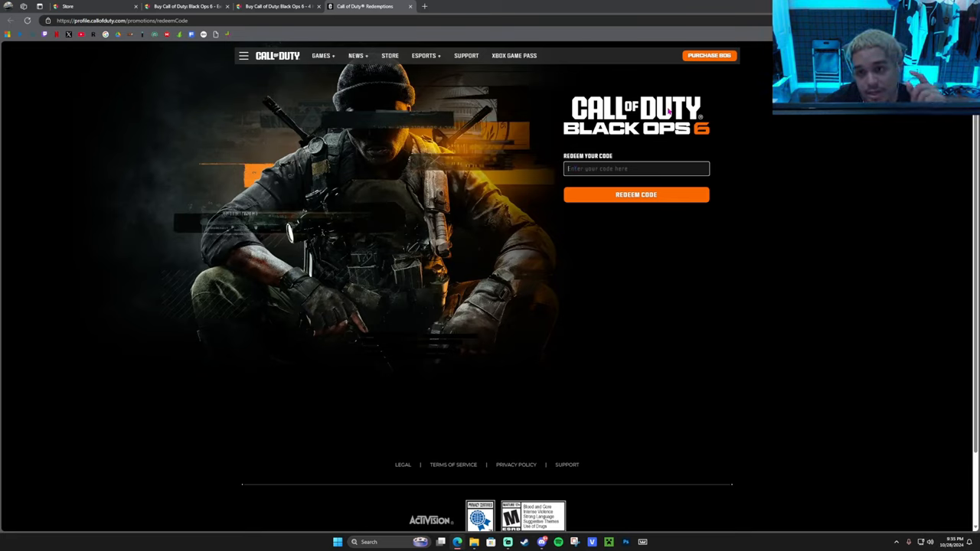